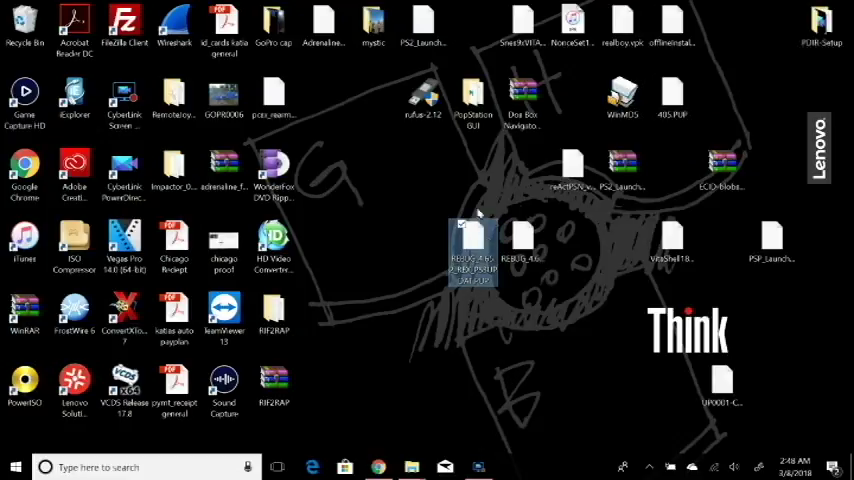
Select the REBUG firmware file on the desktop before opening the USB drive (E:)
{"action": "left_click", "coordinate": [522, 248]}
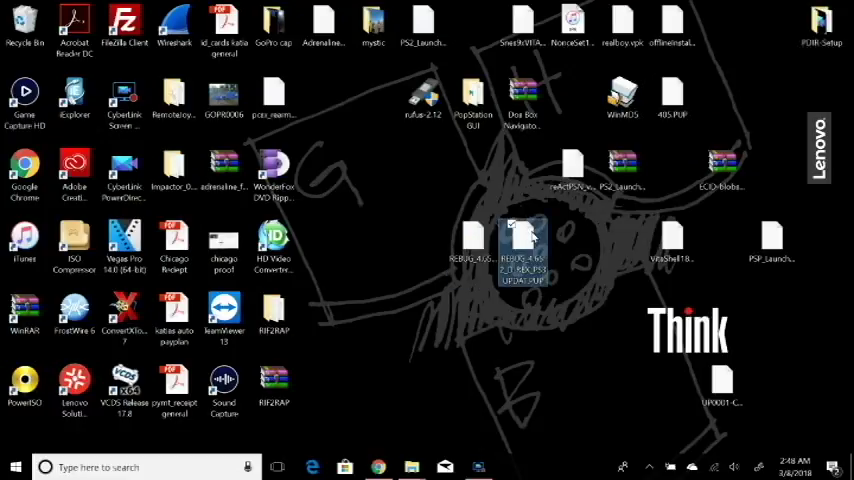
{"action": "left_click", "coordinate": [472, 244]}
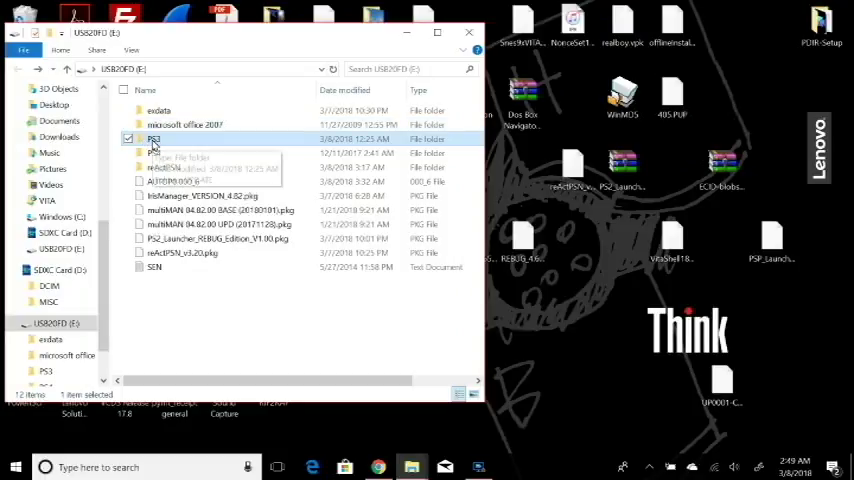
Navigate into the PS3\UPDATE folder on the USB drive that holds the REBUG PUP file
{"action": "double_click", "coordinate": [152, 140]}
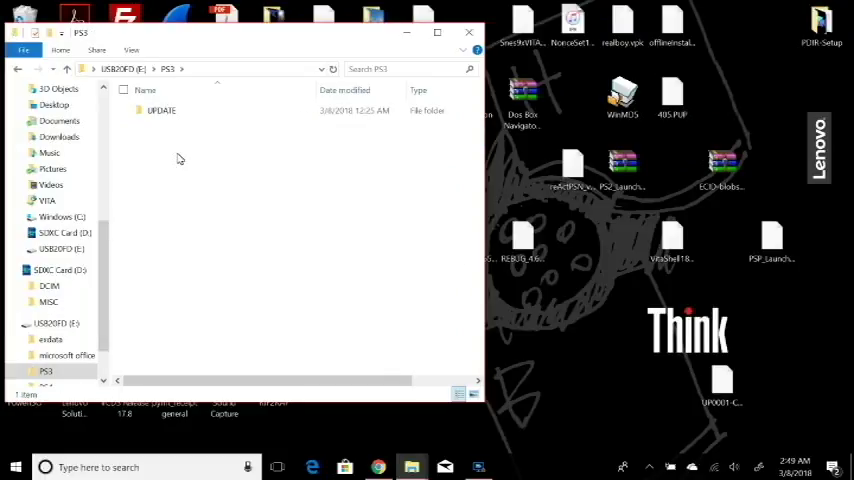
{"action": "left_click", "coordinate": [160, 110]}
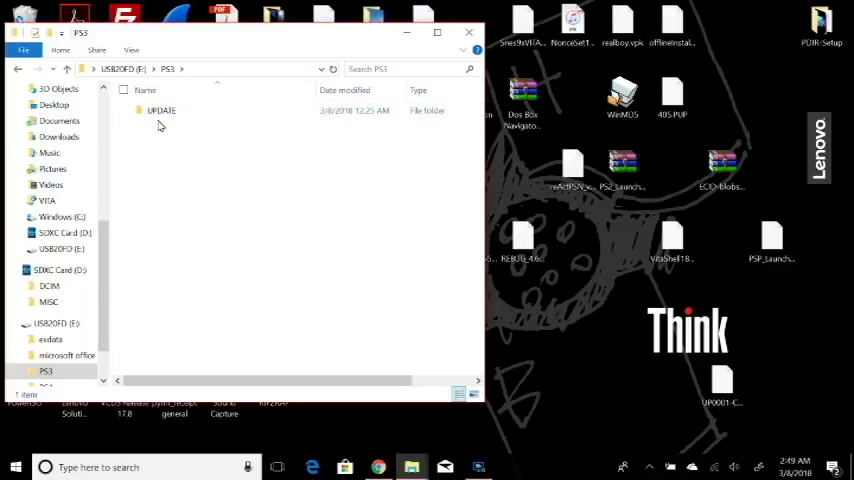
{"action": "double_click", "coordinate": [160, 110]}
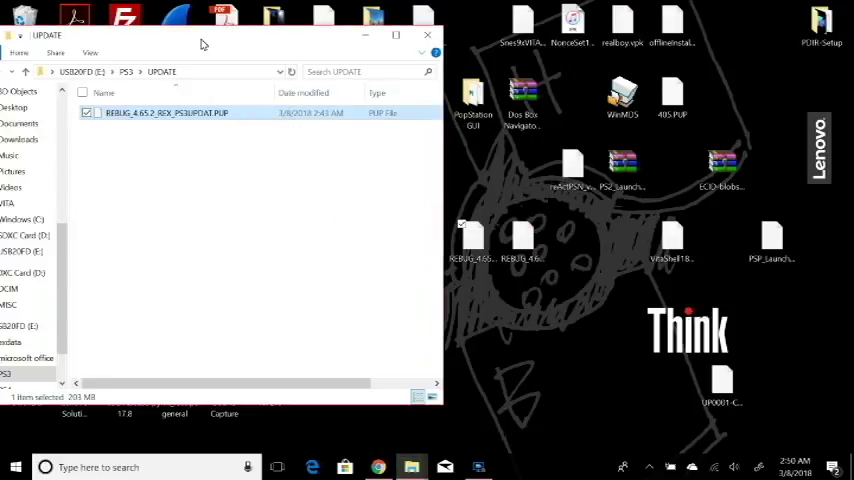
Rename the REBUG firmware file in UPDATE to PS3UPDAT.PUP
{"action": "double_click", "coordinate": [166, 112]}
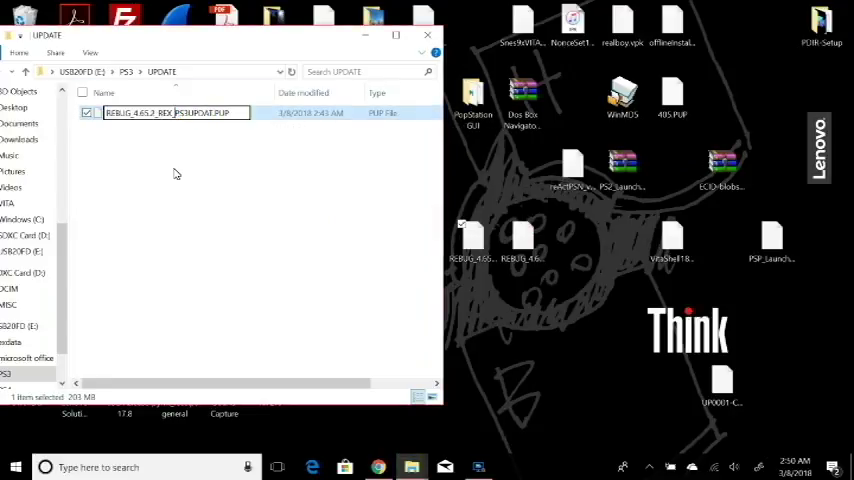
{"action": "type", "text": "PS3UPDAT.PUP"}
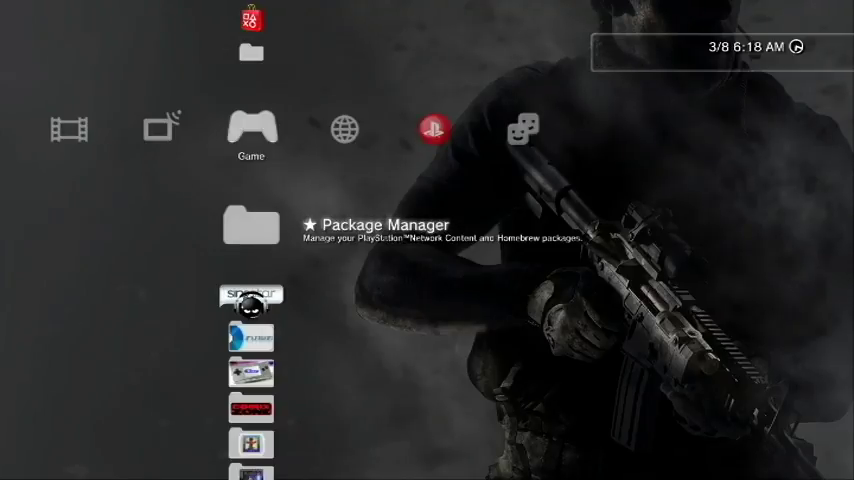
{"action": "scroll", "scroll_direction": "left", "scroll_amount": 3}
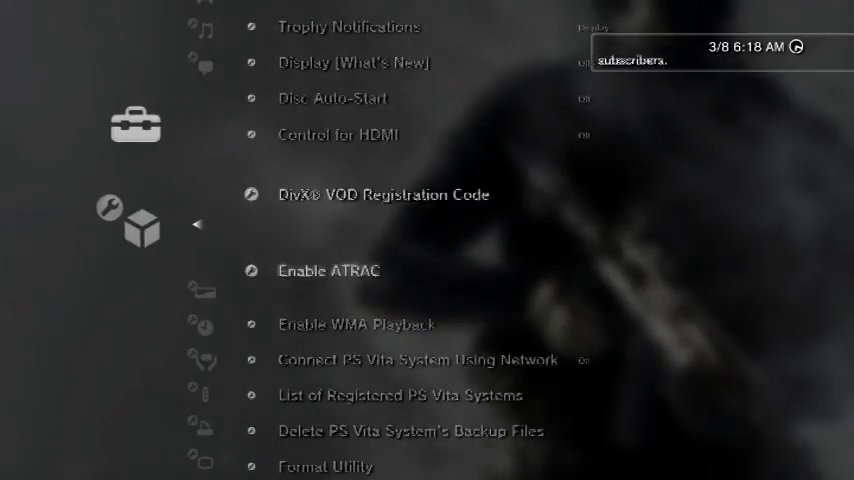
{"action": "scroll", "scroll_direction": "down", "scroll_amount": 3}
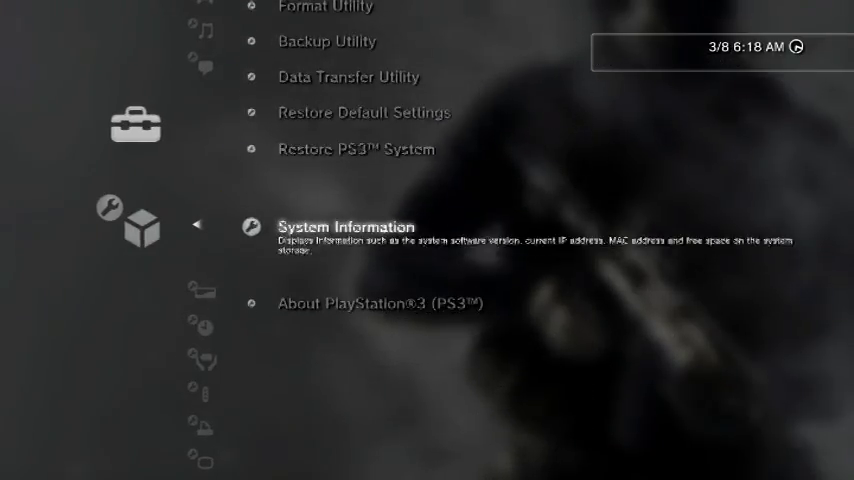
{"action": "left_click", "coordinate": [344, 226]}
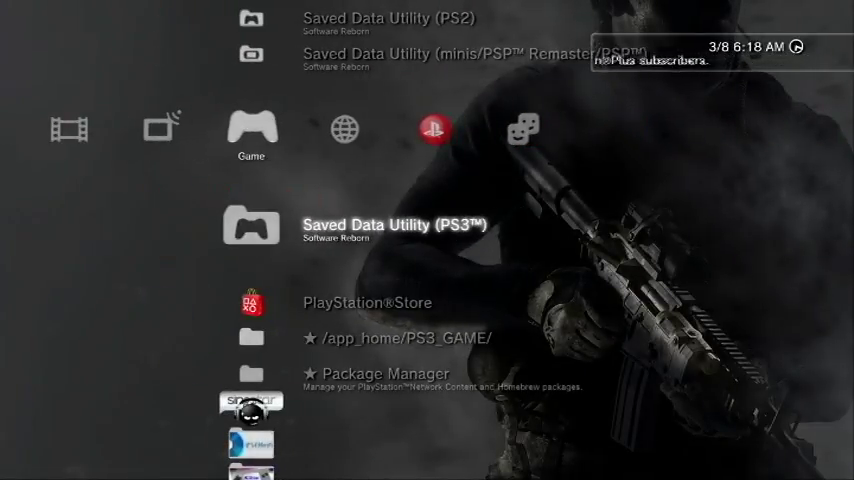
{"action": "scroll", "scroll_direction": "down", "scroll_amount": 3}
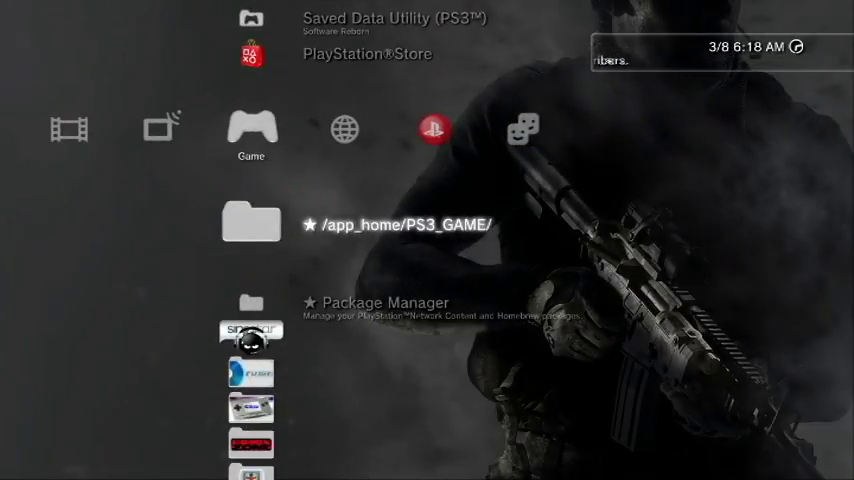
{"action": "scroll", "scroll_direction": "down", "scroll_amount": 3}
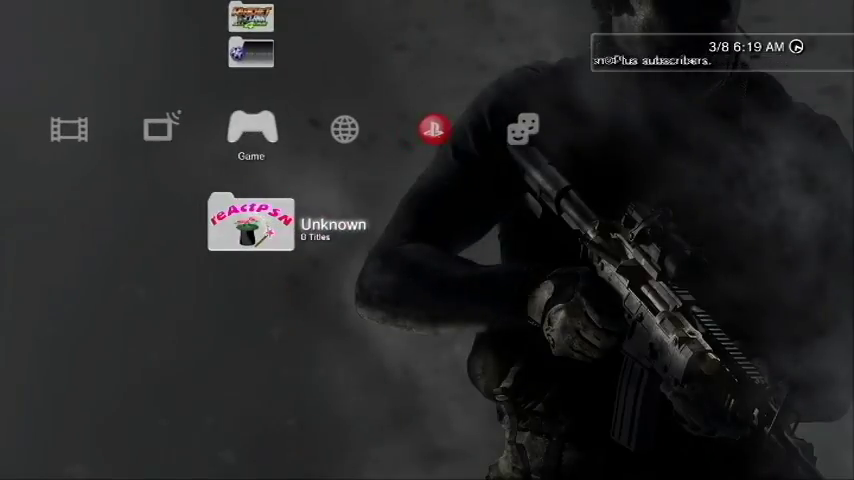
{"action": "scroll", "scroll_direction": "left", "scroll_amount": 3}
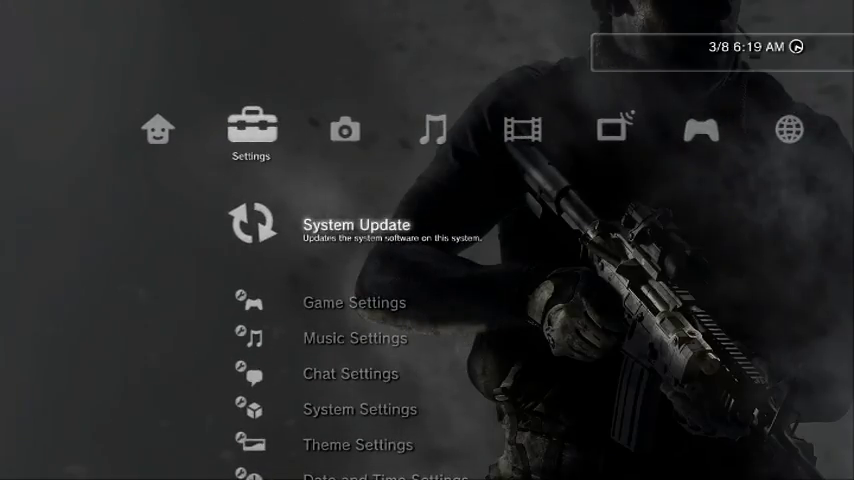
Start the System Update via Storage Media to install PS3UPDAT.PUP from the USB
{"action": "left_click", "coordinate": [356, 224]}
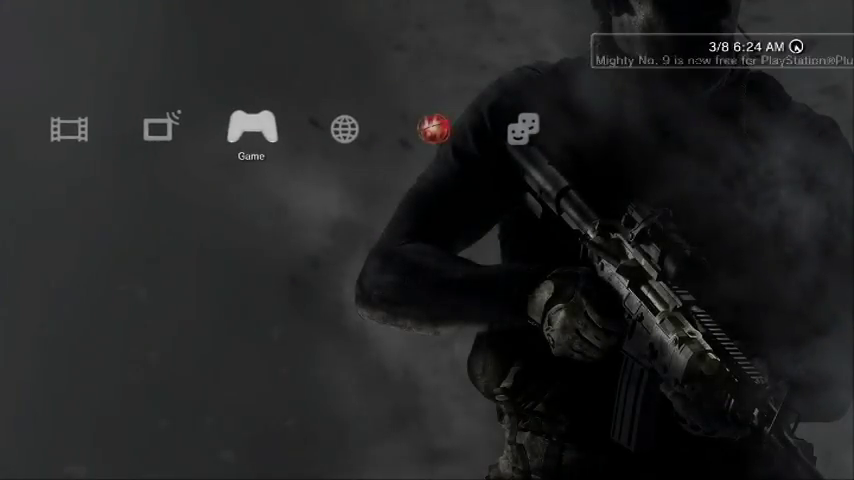
{"action": "left_click", "coordinate": [252, 128]}
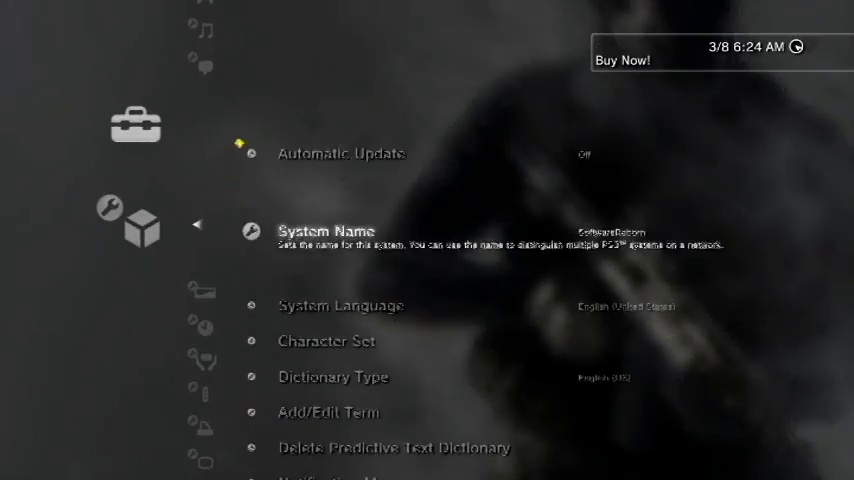
{"action": "scroll", "scroll_direction": "down", "scroll_amount": 3}
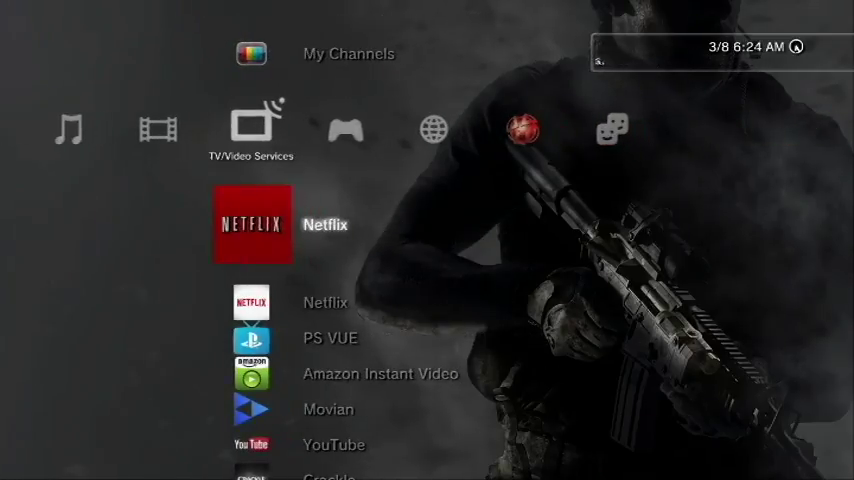
Launch multiMAN and show its home column with File Manager and Install Package Files
{"action": "scroll", "scroll_direction": "right", "scroll_amount": 3}
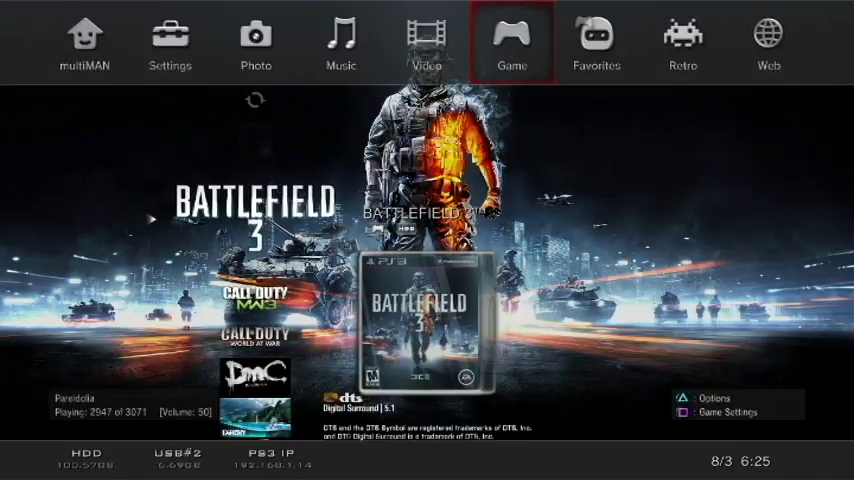
{"action": "left_click", "coordinate": [84, 40]}
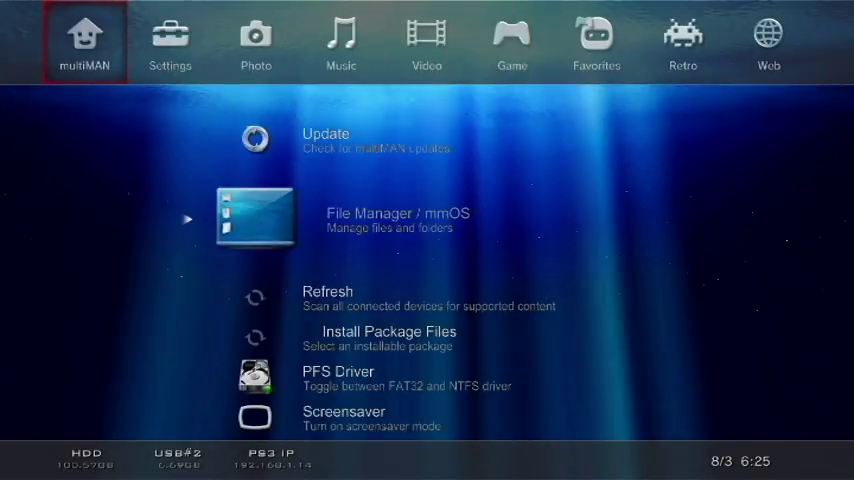